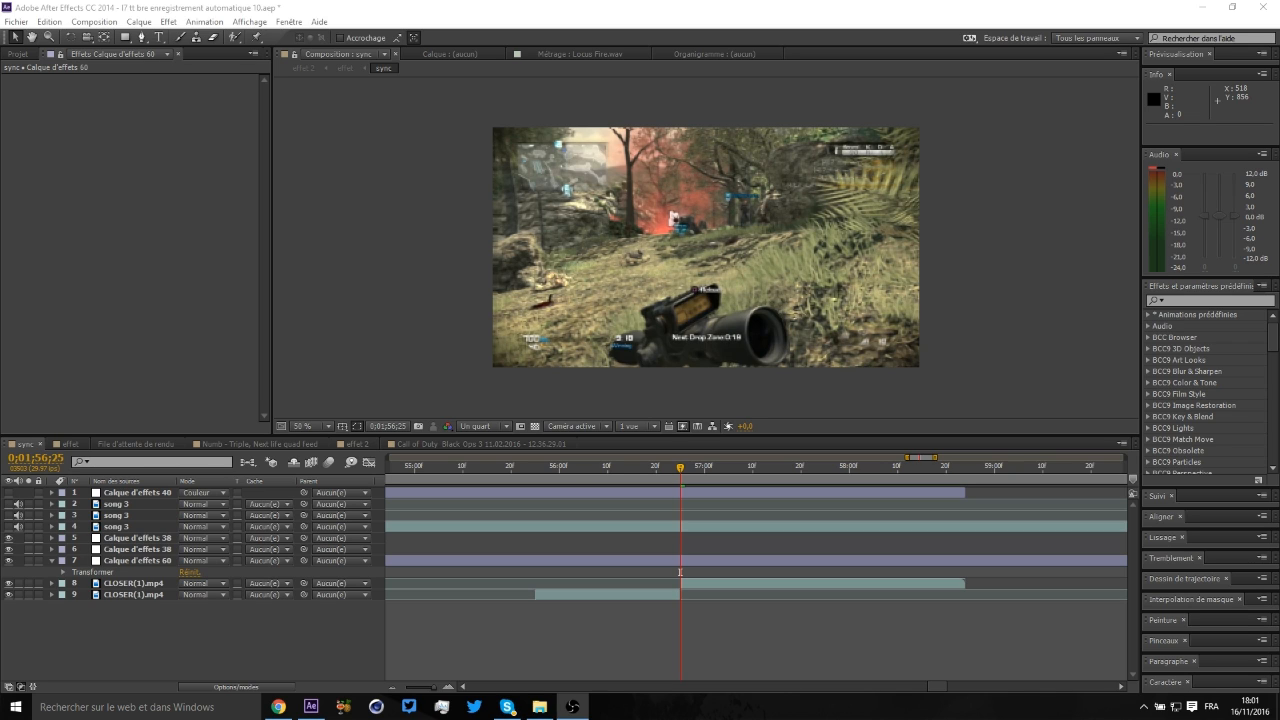
pyautogui.moveTo(594, 466)
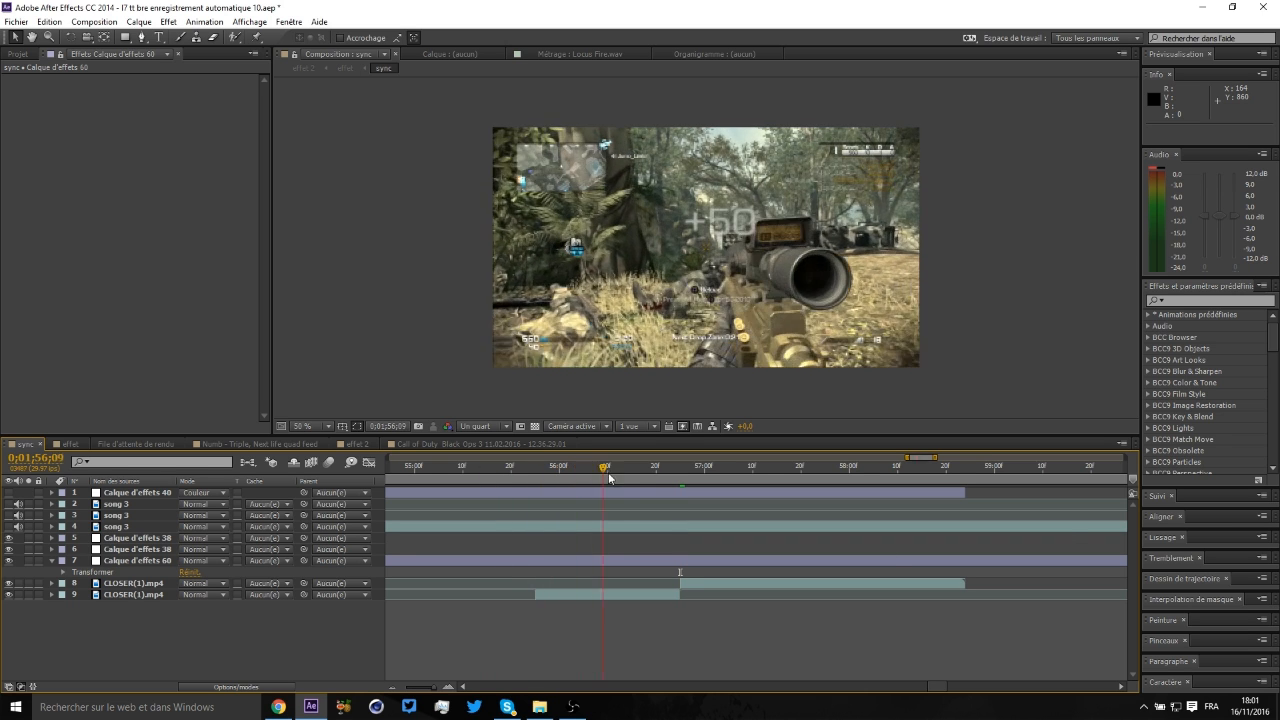
# Step: Scrub around the cut in the gameplay, then select and delete layer 7 'Calque d'effets 60'
pyautogui.click(578, 466)
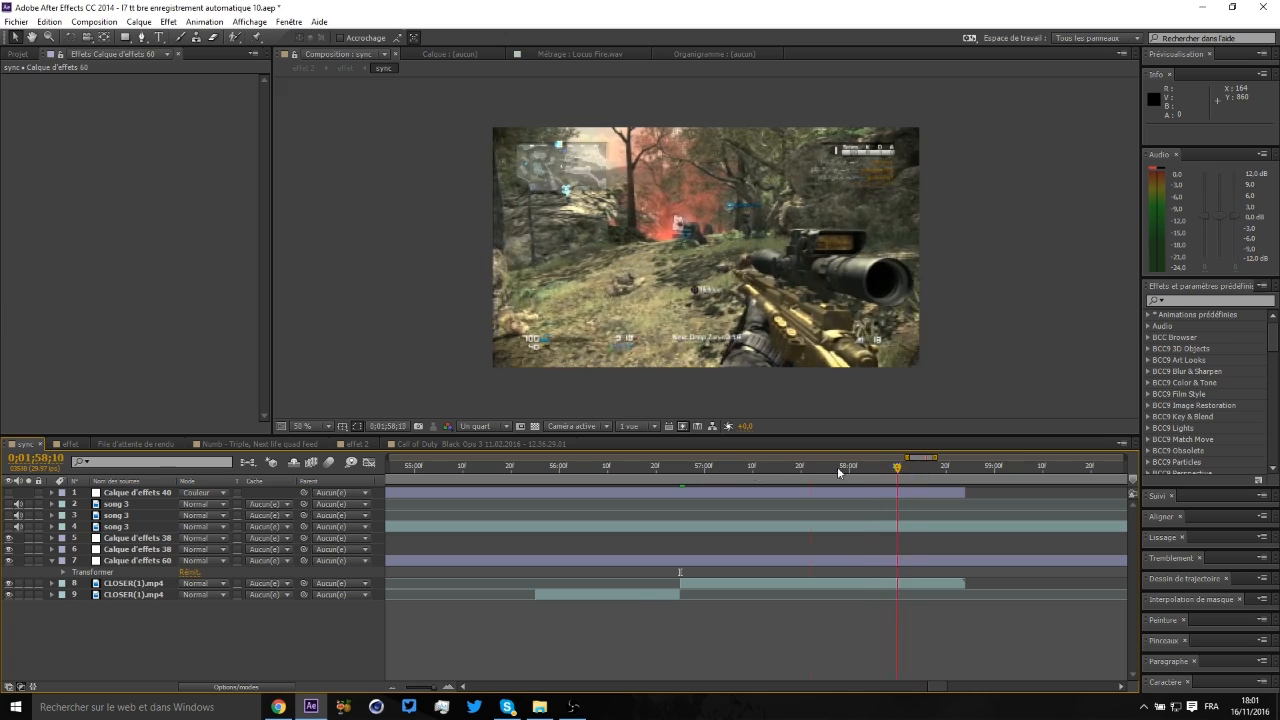
pyautogui.click(797, 466)
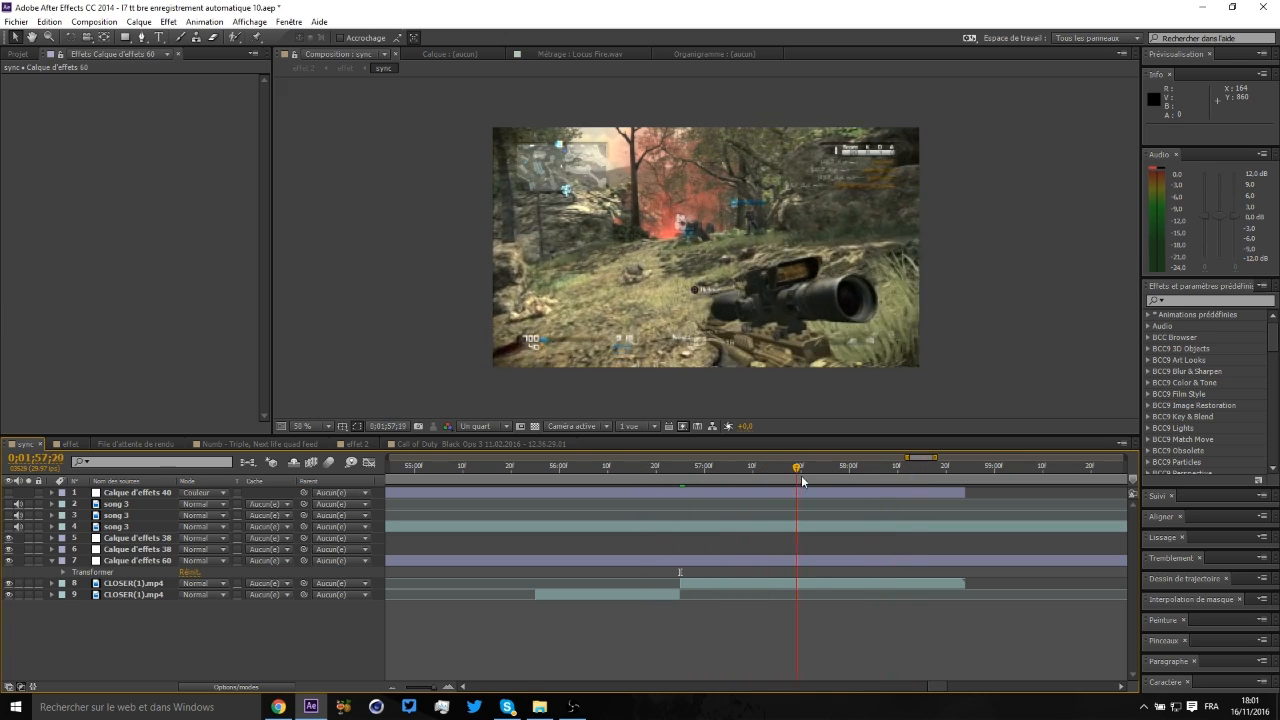
pyautogui.click(908, 464)
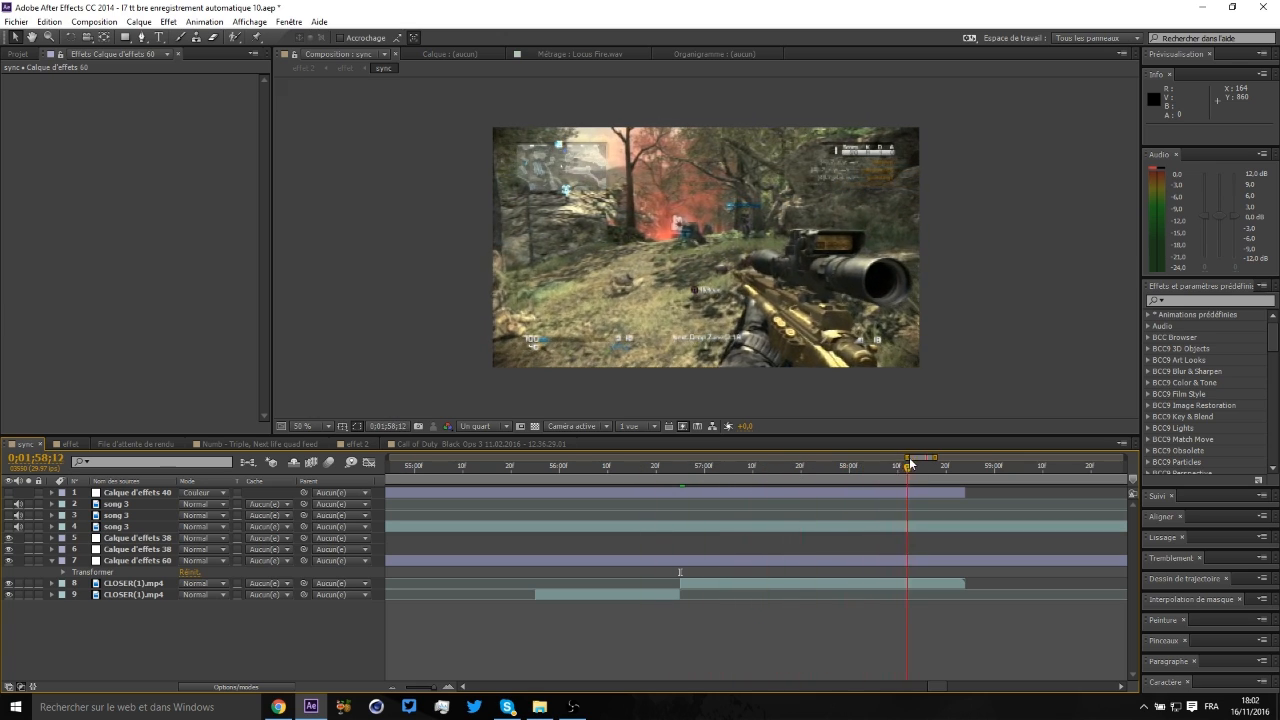
pyautogui.click(690, 465)
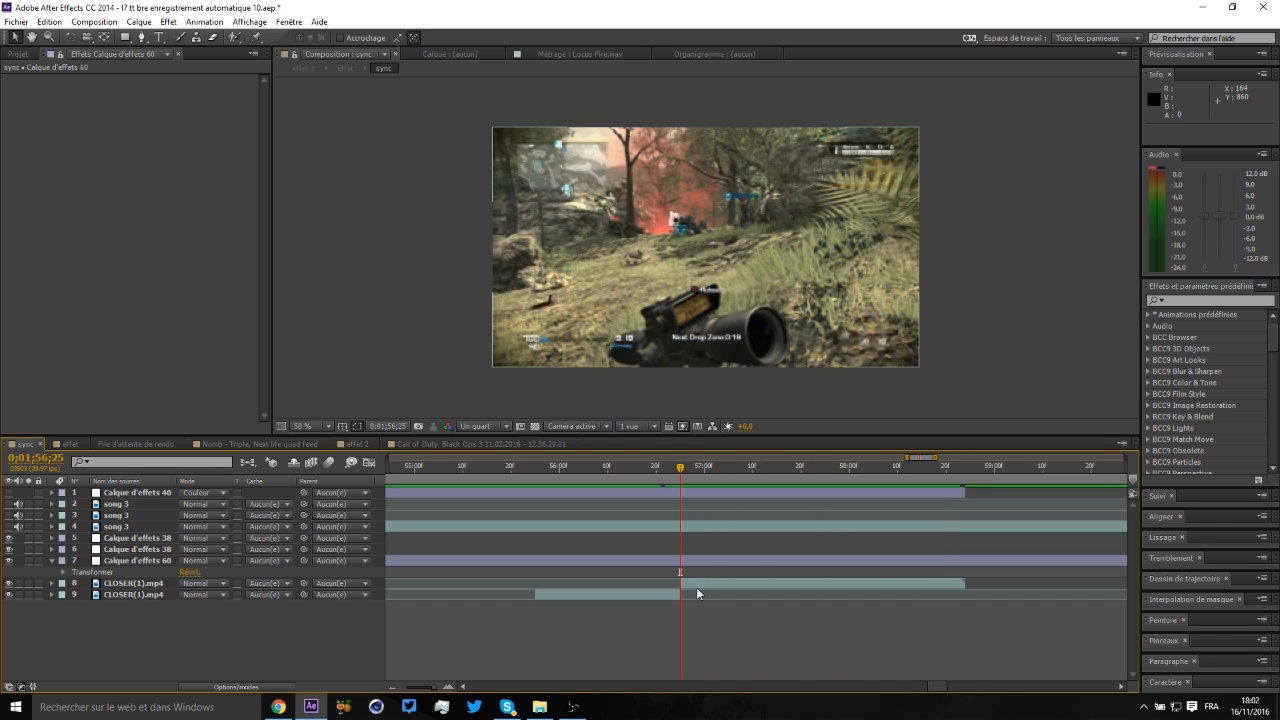
pyautogui.click(137, 560)
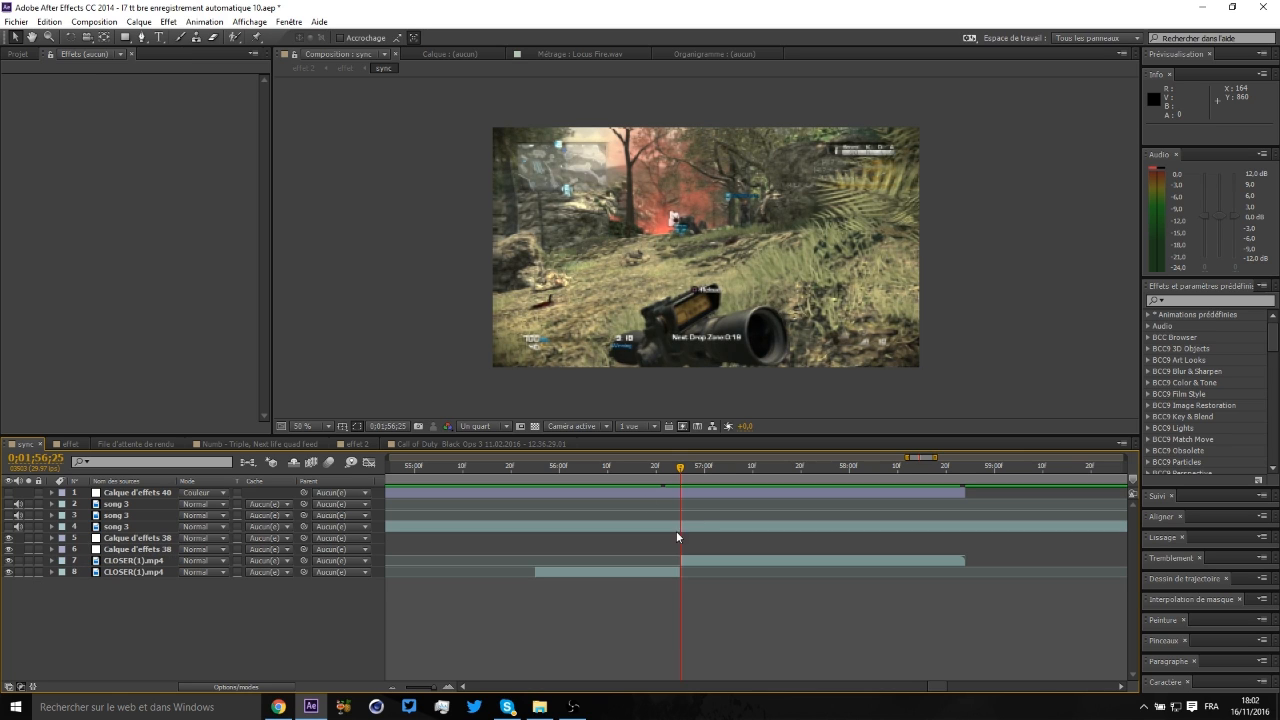
# Step: Create adjustment layer 'Calque d'effets 61' via Calque > Créer > Calque d'effets
pyautogui.click(138, 21)
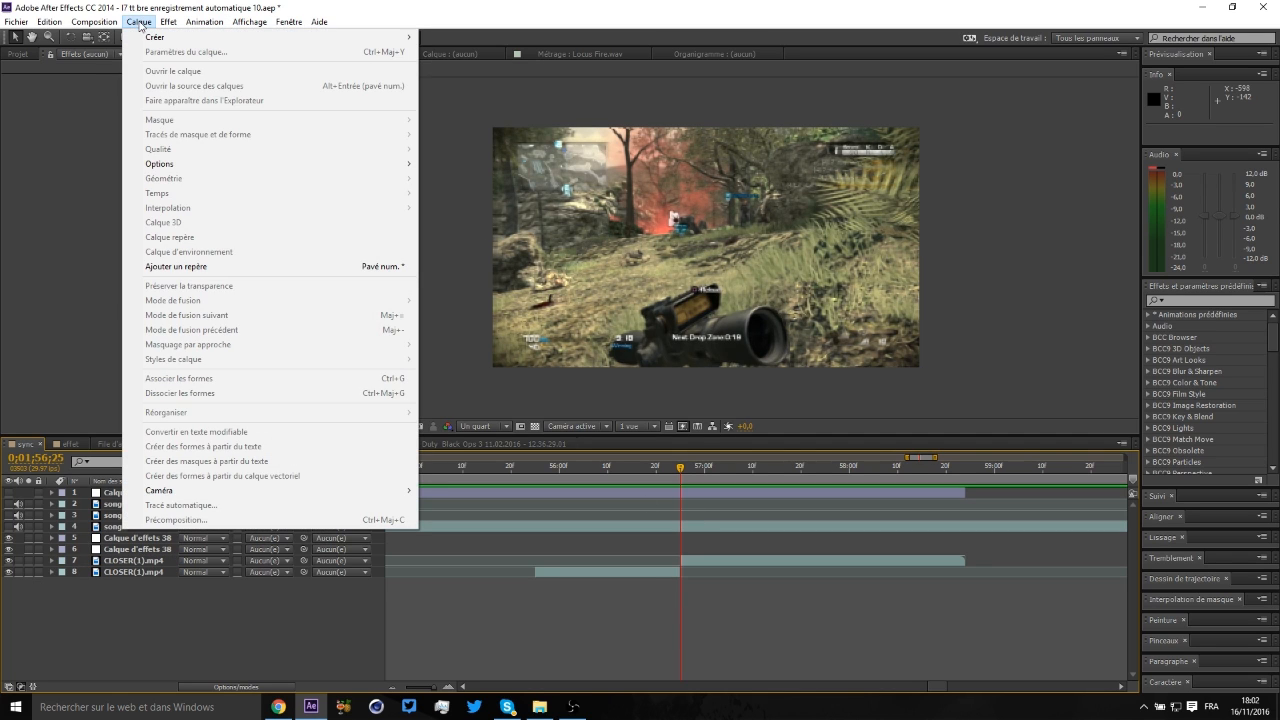
pyautogui.moveTo(148, 30)
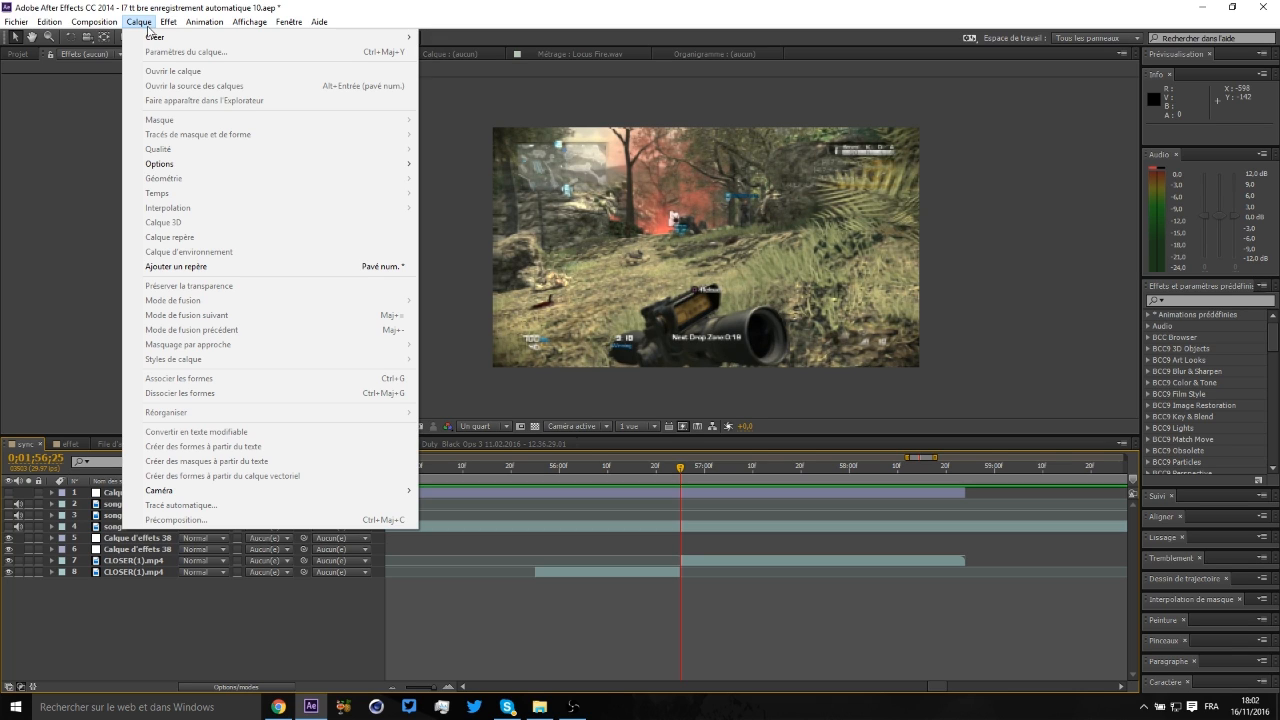
pyautogui.moveTo(155, 37)
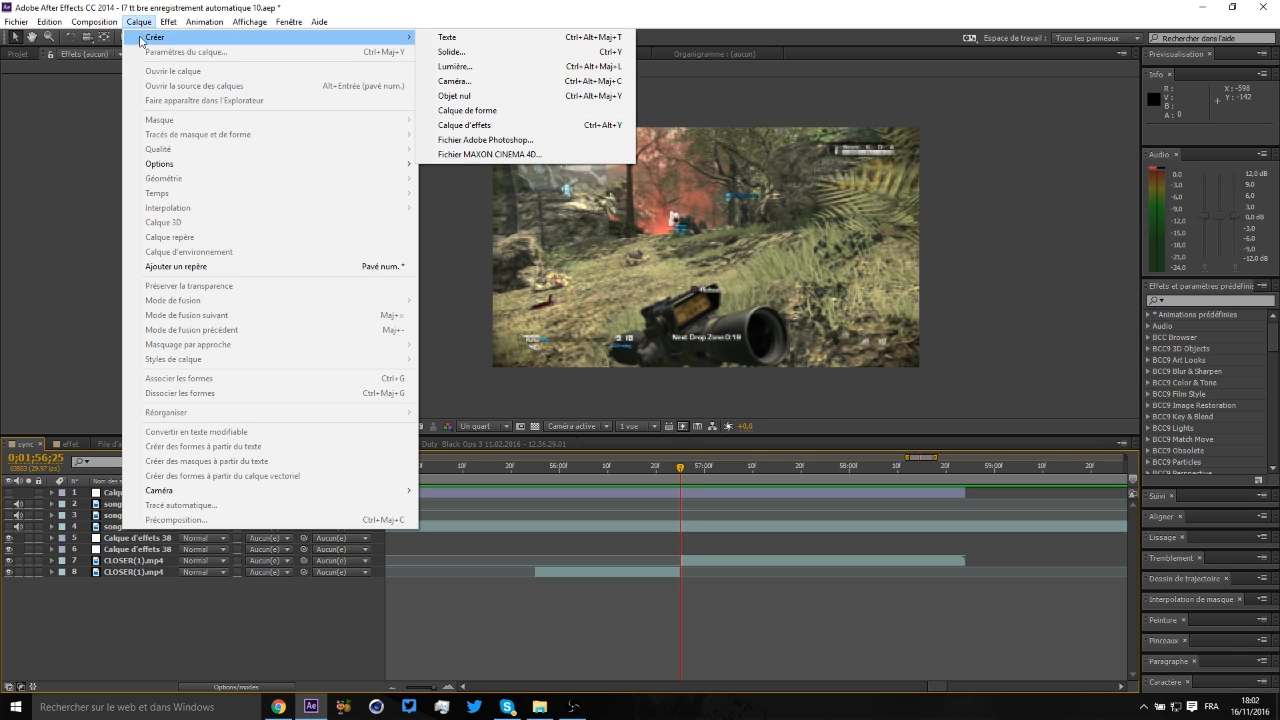
pyautogui.click(464, 125)
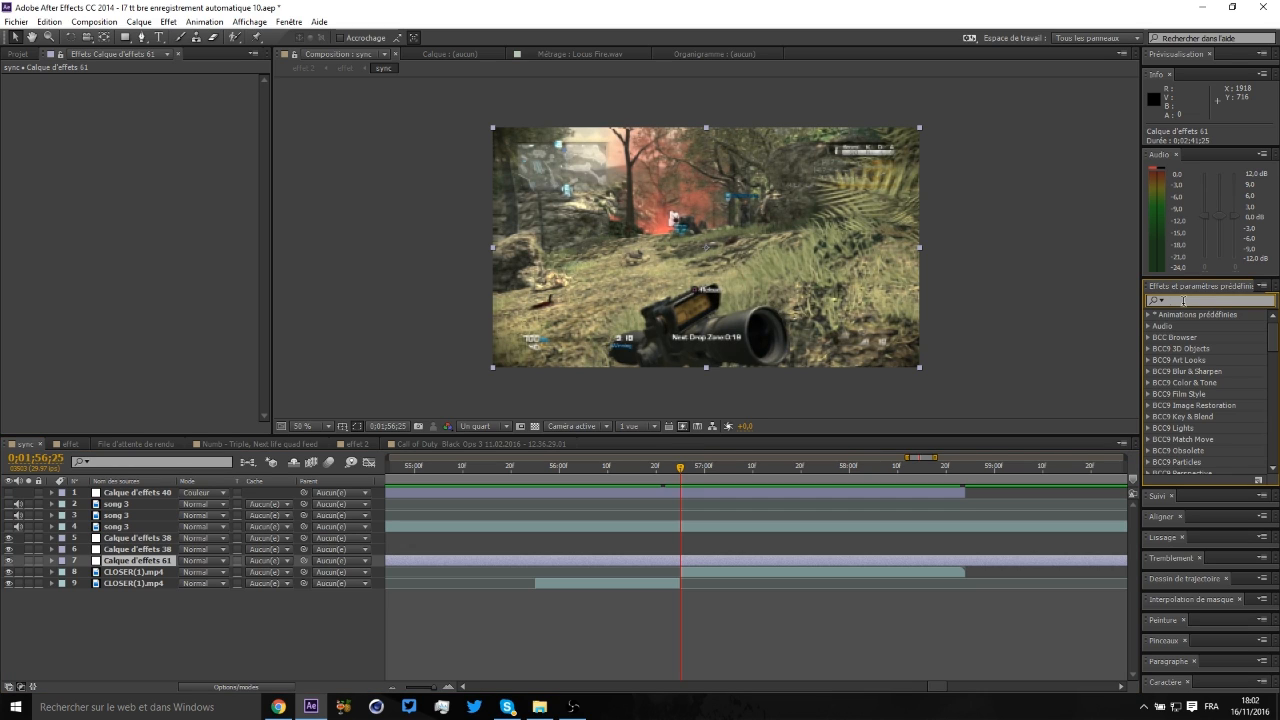
# Step: Apply Turbulences from a 'turb' search, set Quantité to 45, and preview at Intégrale
pyautogui.write('ce')
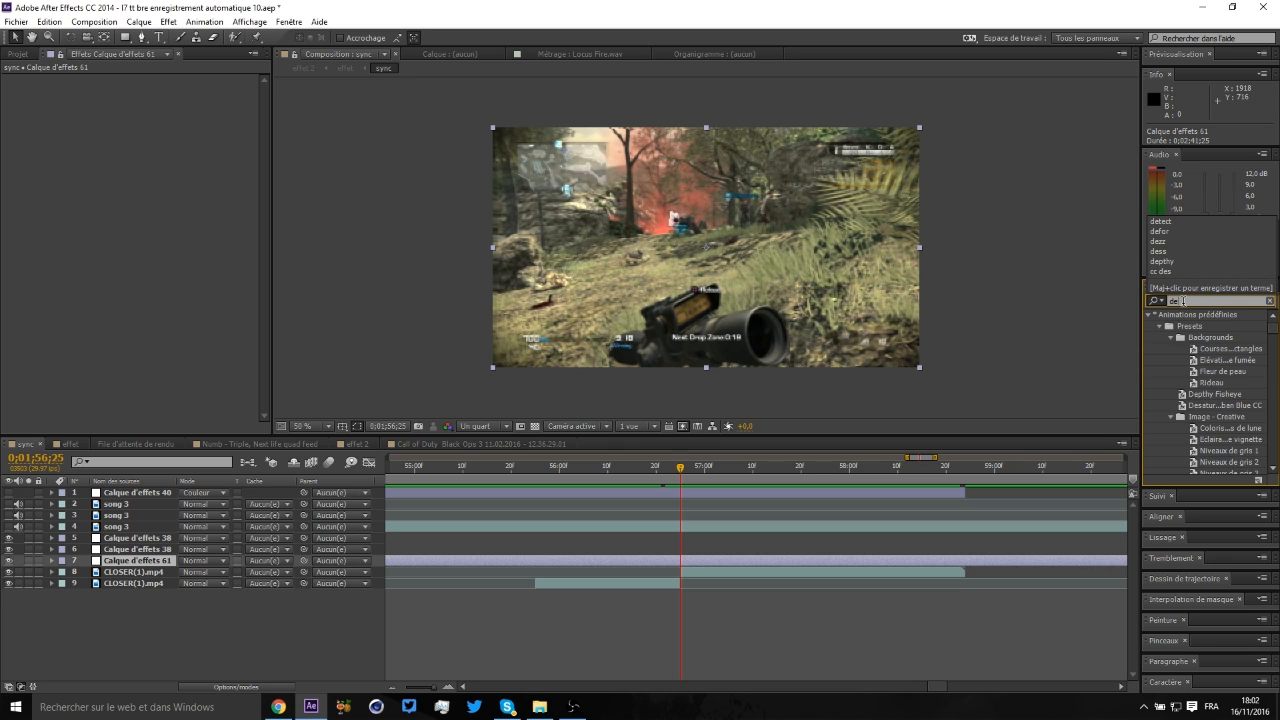
pyautogui.write('turbul')
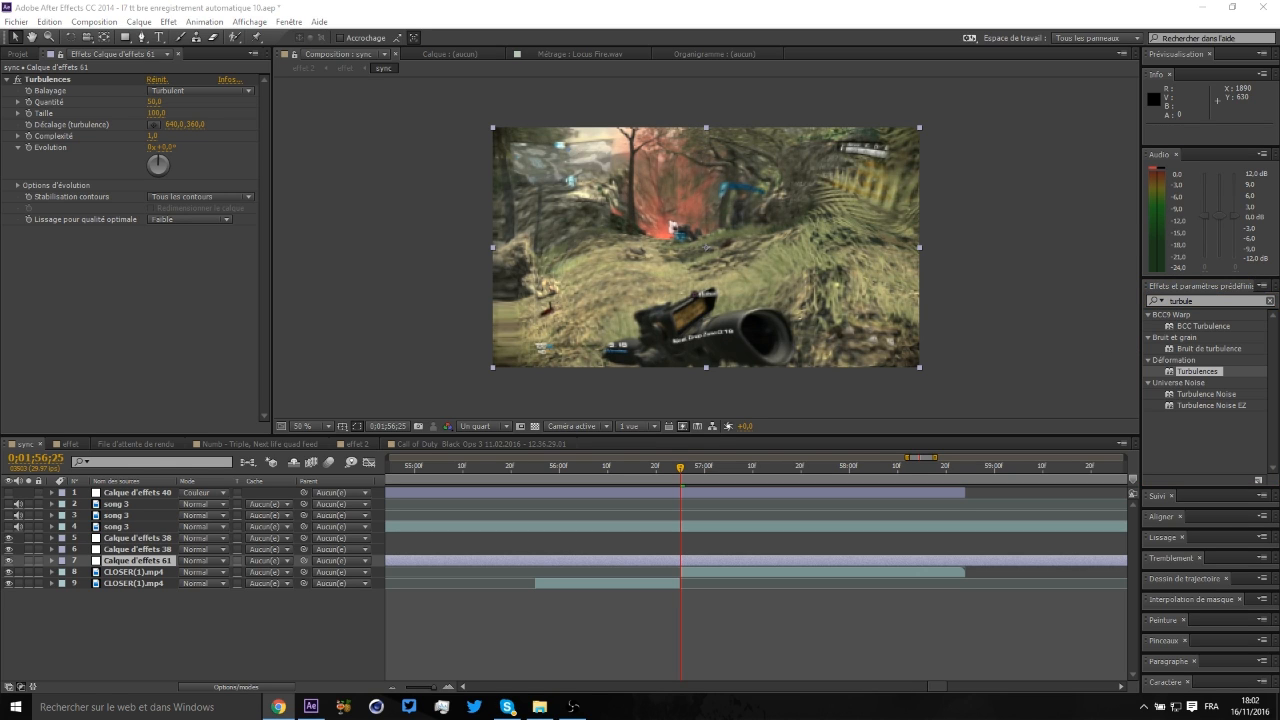
pyautogui.moveTo(680, 569)
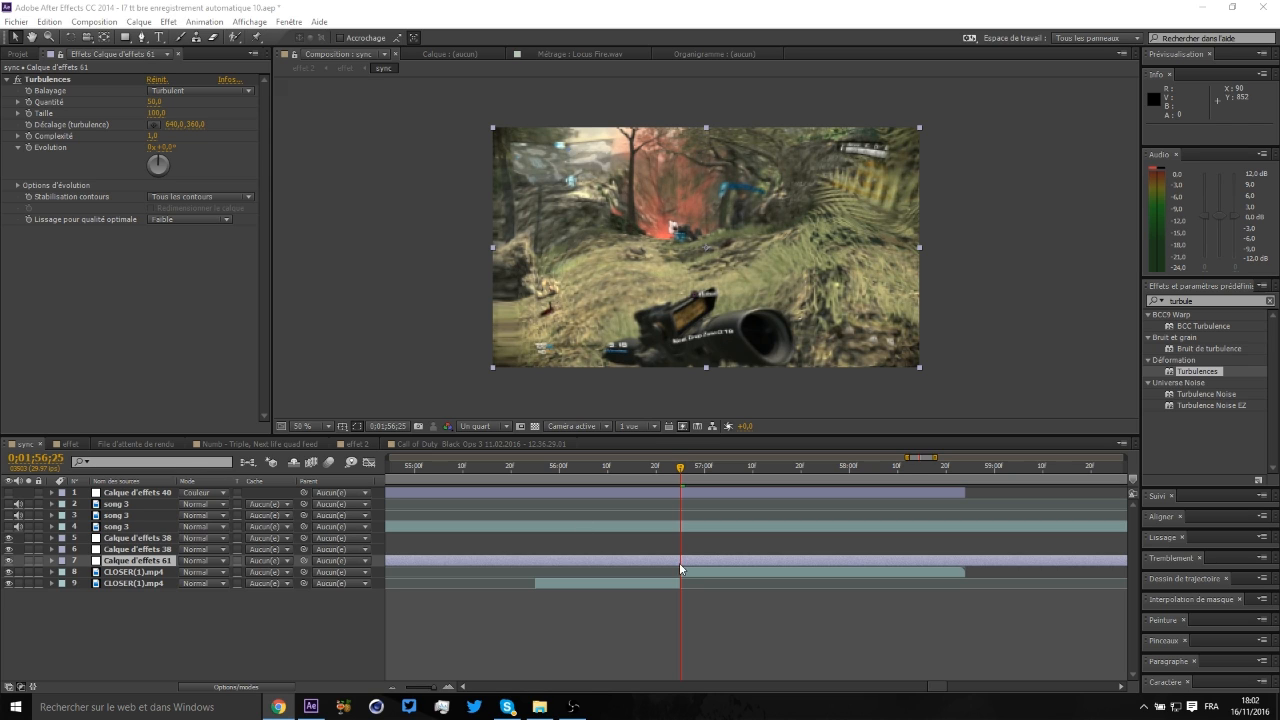
pyautogui.tripleClick(155, 102)
pyautogui.write('45')
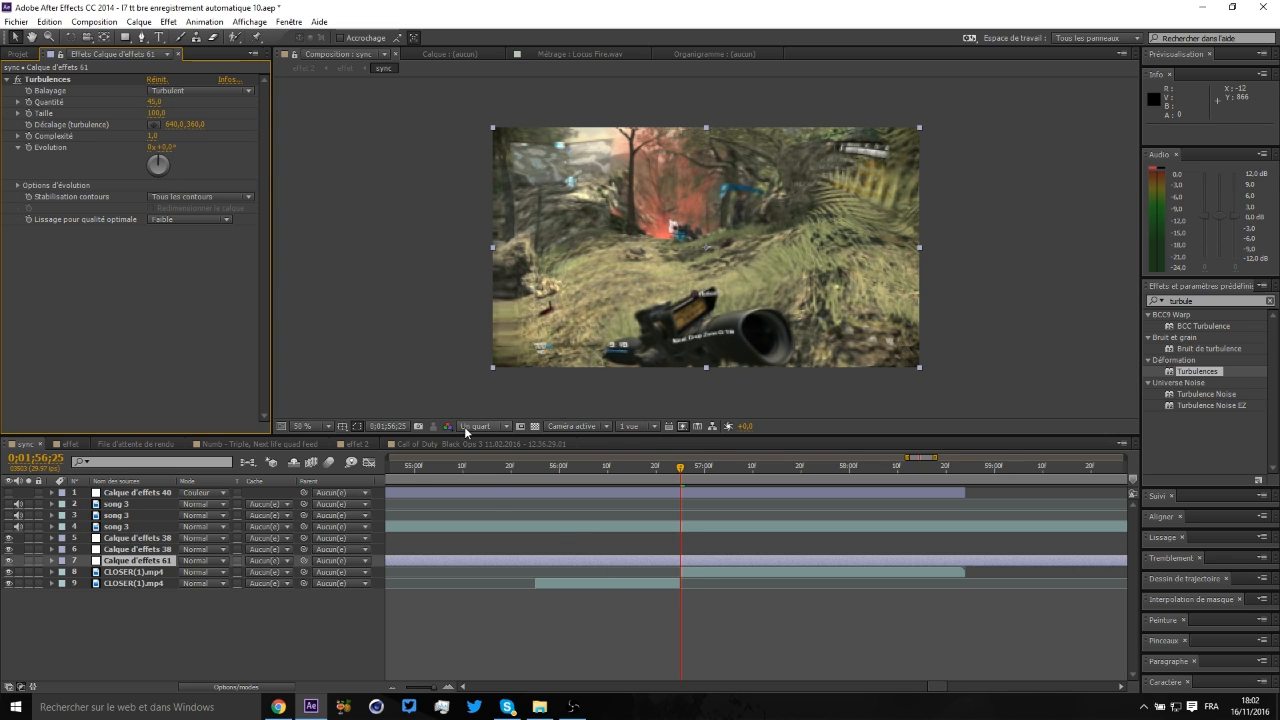
pyautogui.click(483, 426)
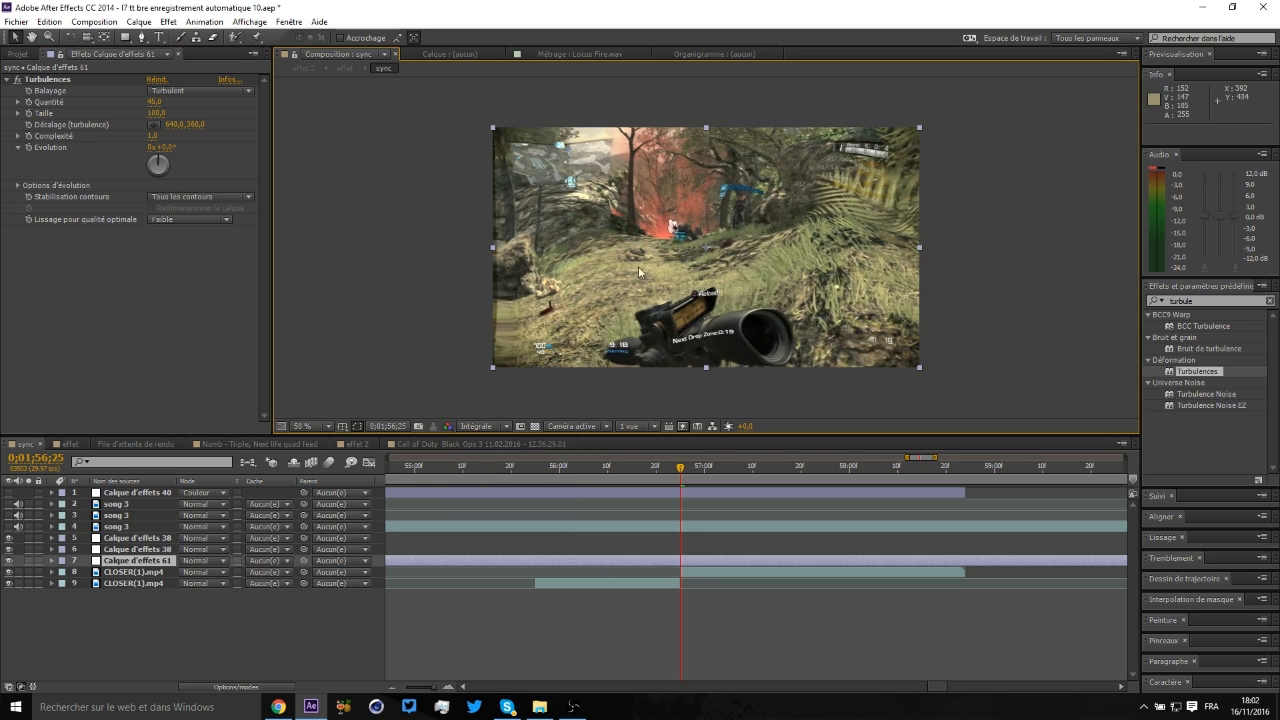
pyautogui.moveTo(948, 261)
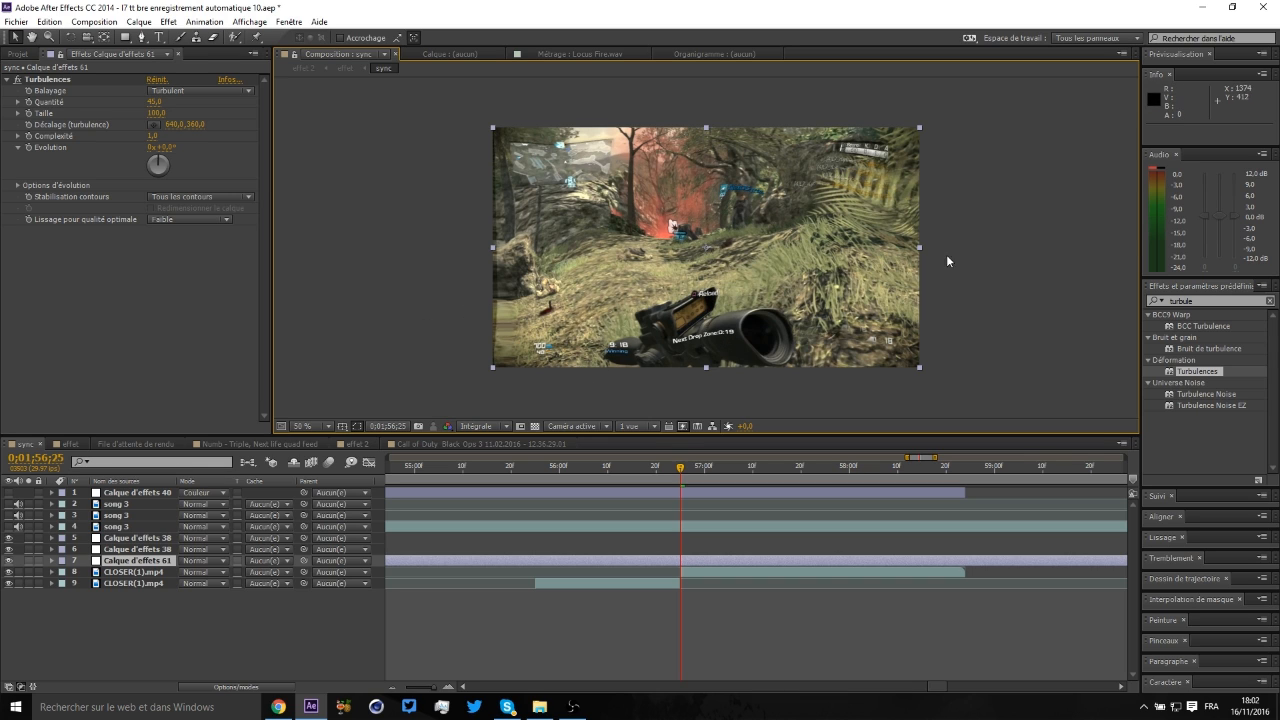
pyautogui.moveTo(723, 375)
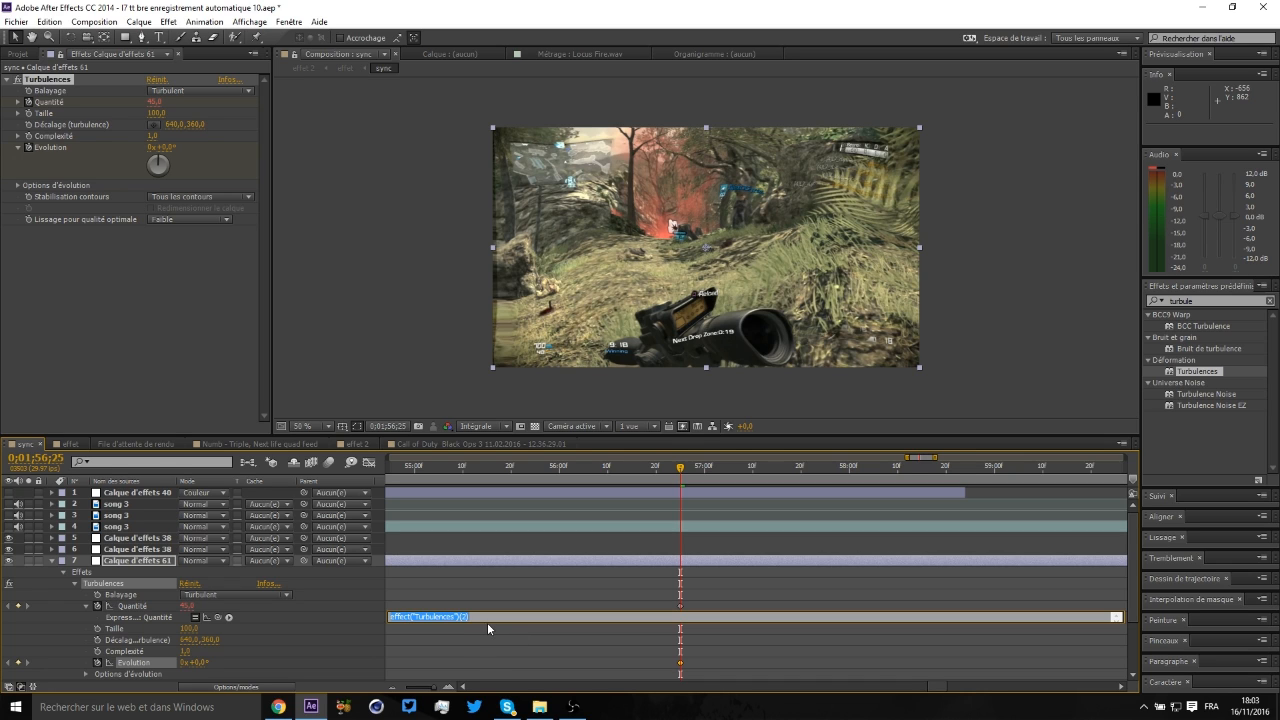
# Step: Give the Turbulences Quantité and Évolution properties wiggle(1,02) expressions
pyautogui.write('wiggle')
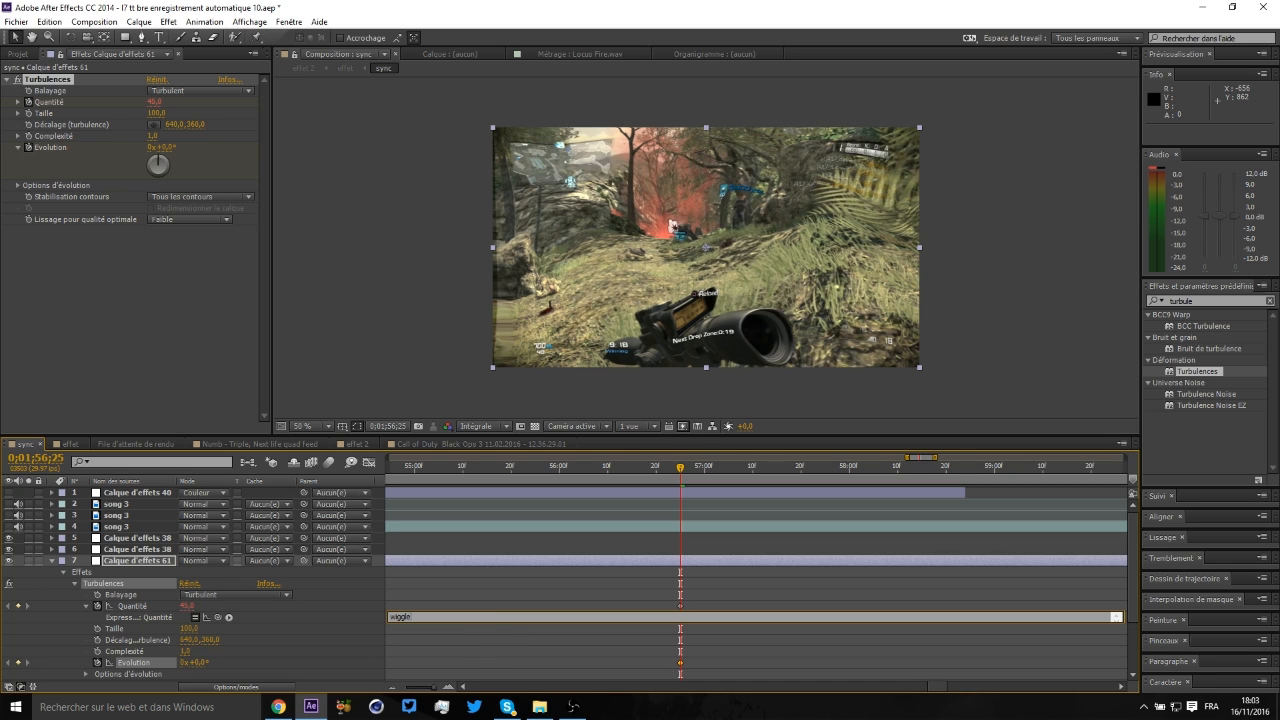
pyautogui.write('(1,02')
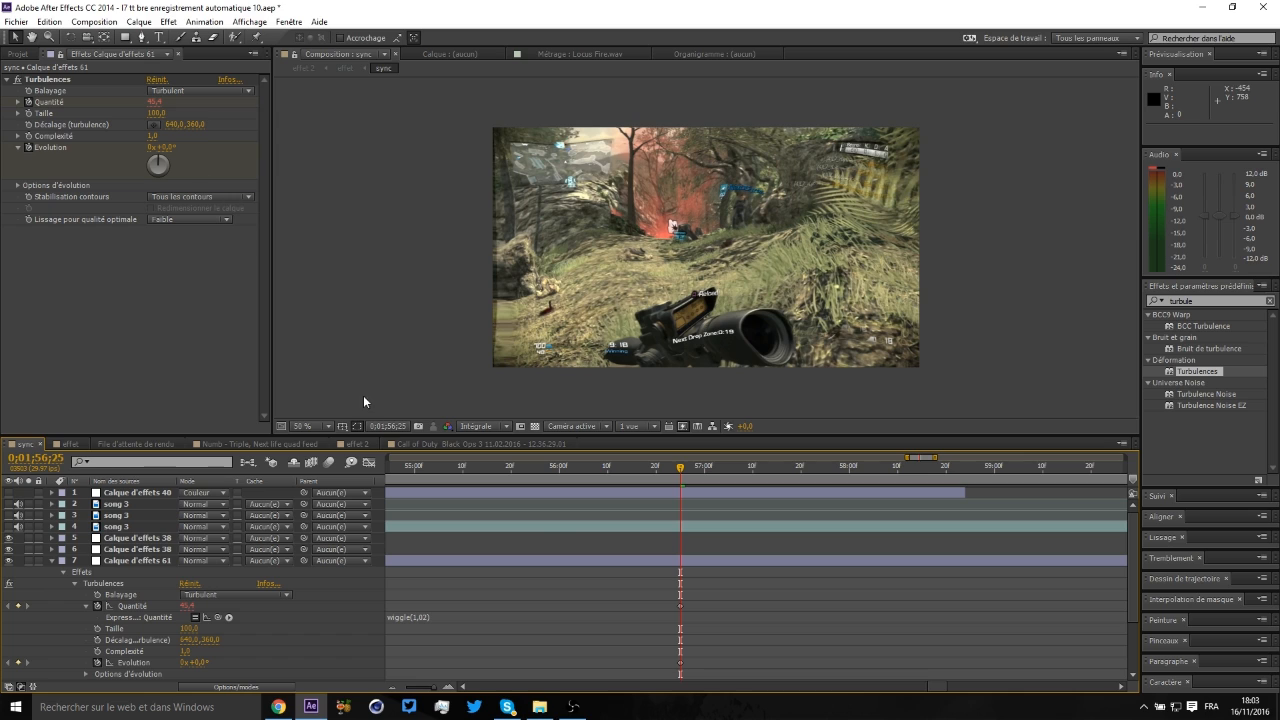
pyautogui.moveTo(680, 568)
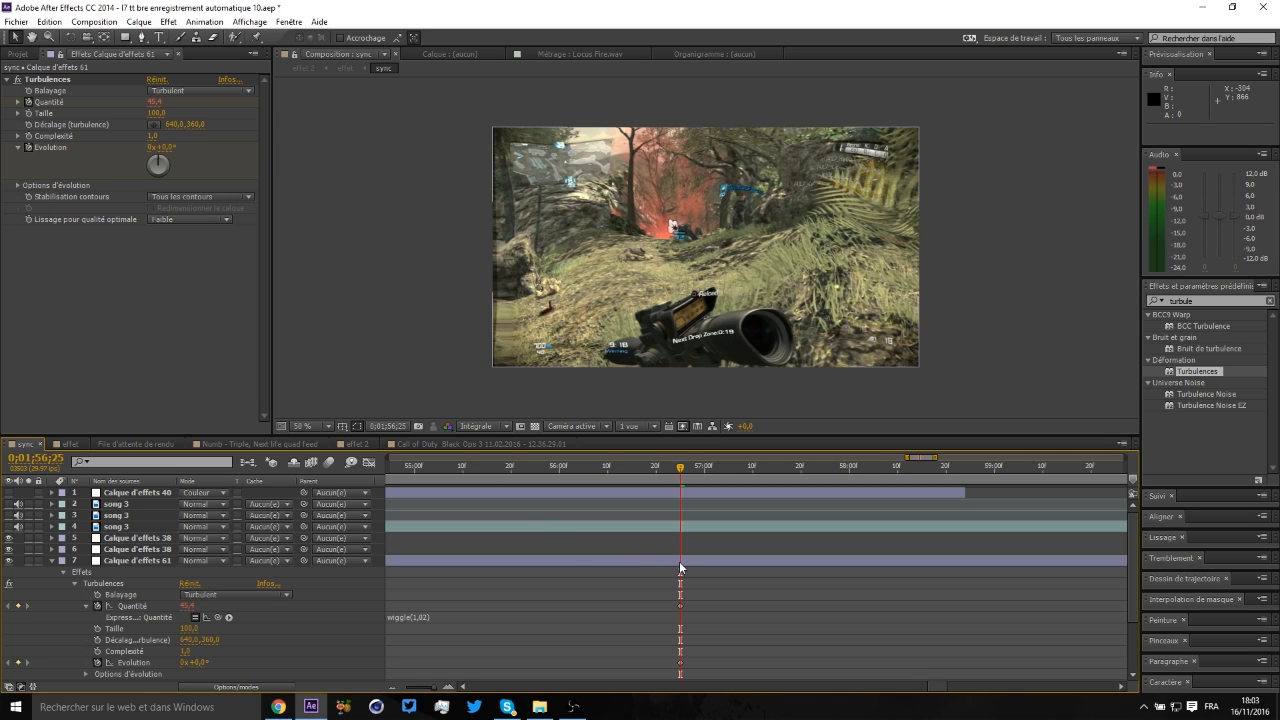
pyautogui.click(137, 560)
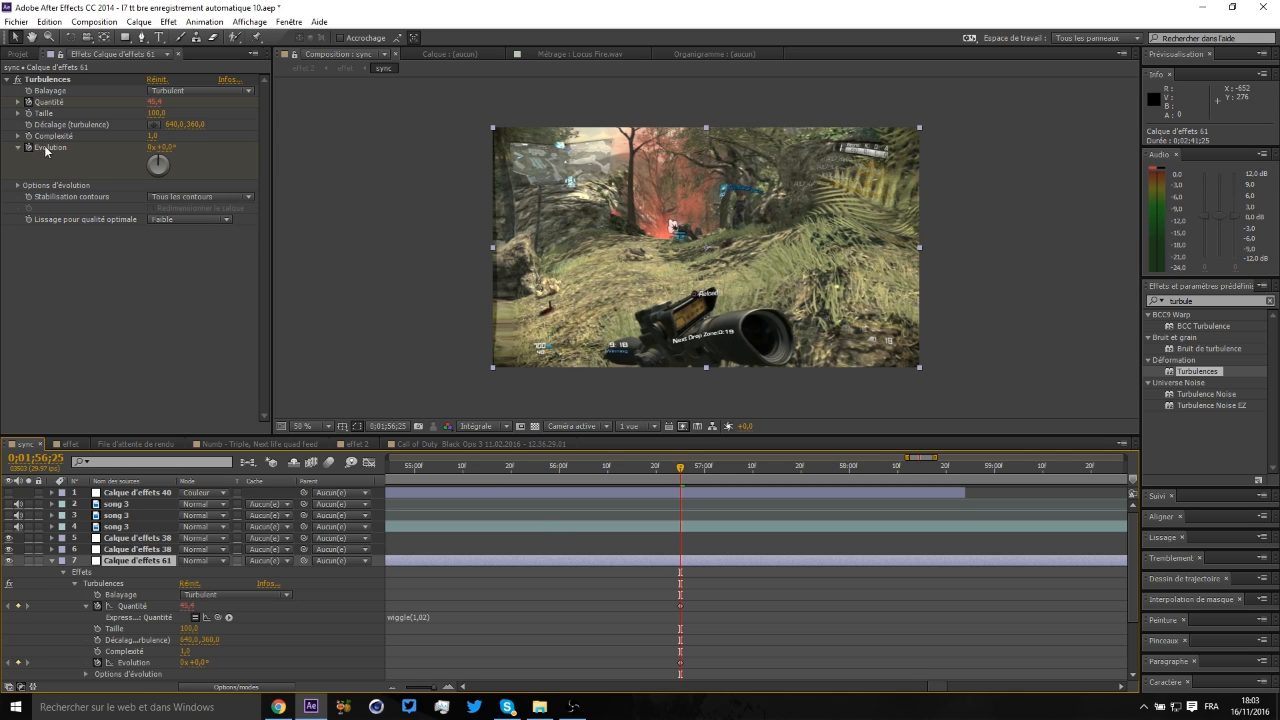
pyautogui.click(114, 662)
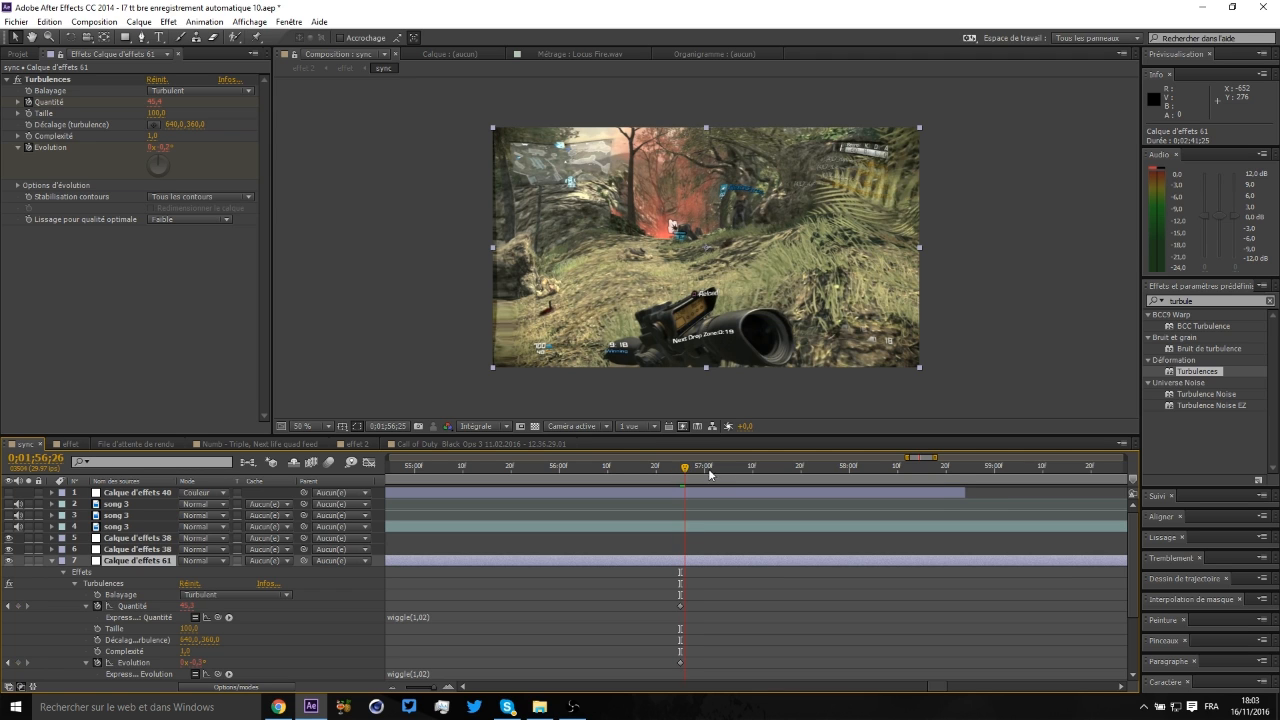
# Step: Scrub later in the clip to preview the wiggling distortion, then return to the earlier moment
pyautogui.moveTo(685, 465); pyautogui.dragTo(910, 465)
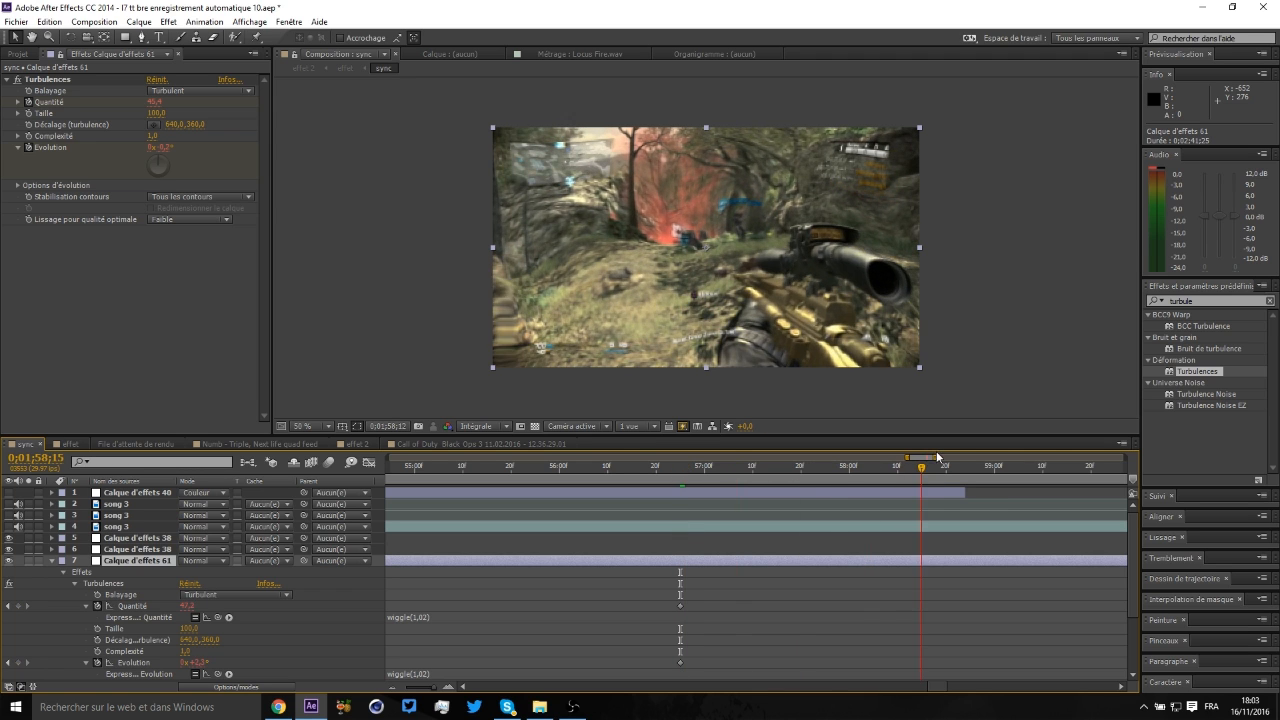
pyautogui.moveTo(935, 458); pyautogui.dragTo(968, 458)
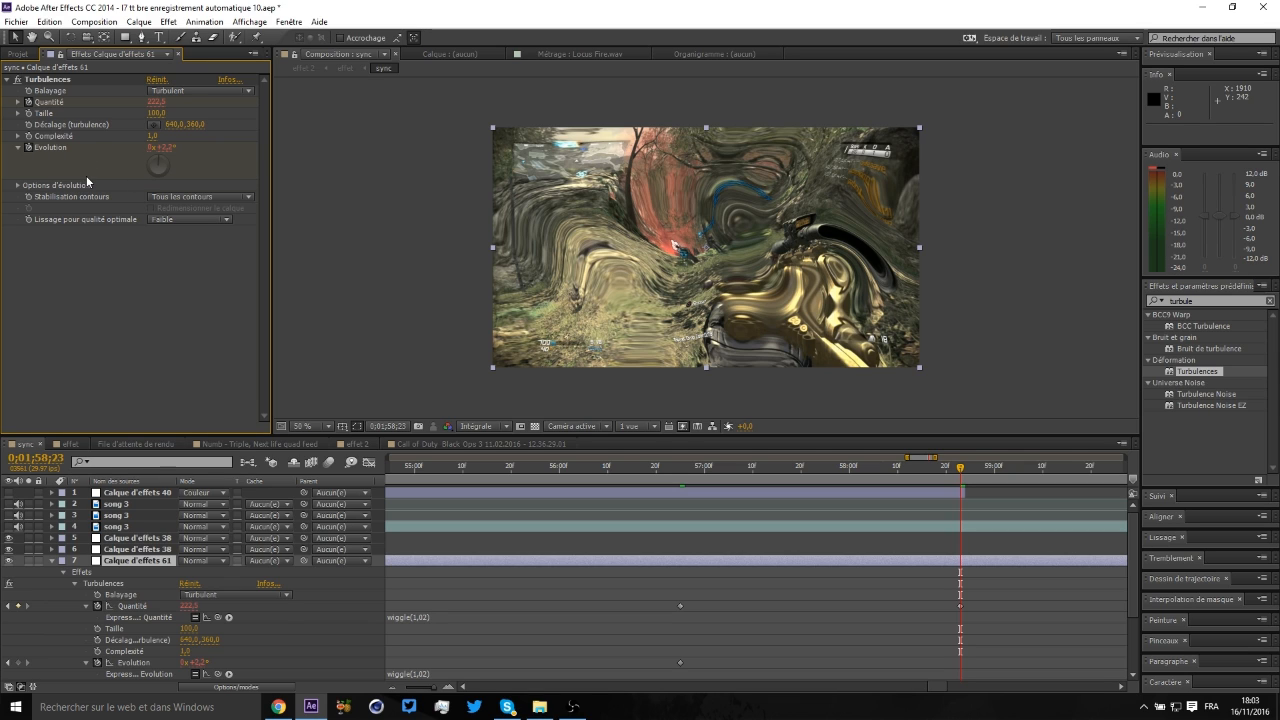
pyautogui.moveTo(107, 237)
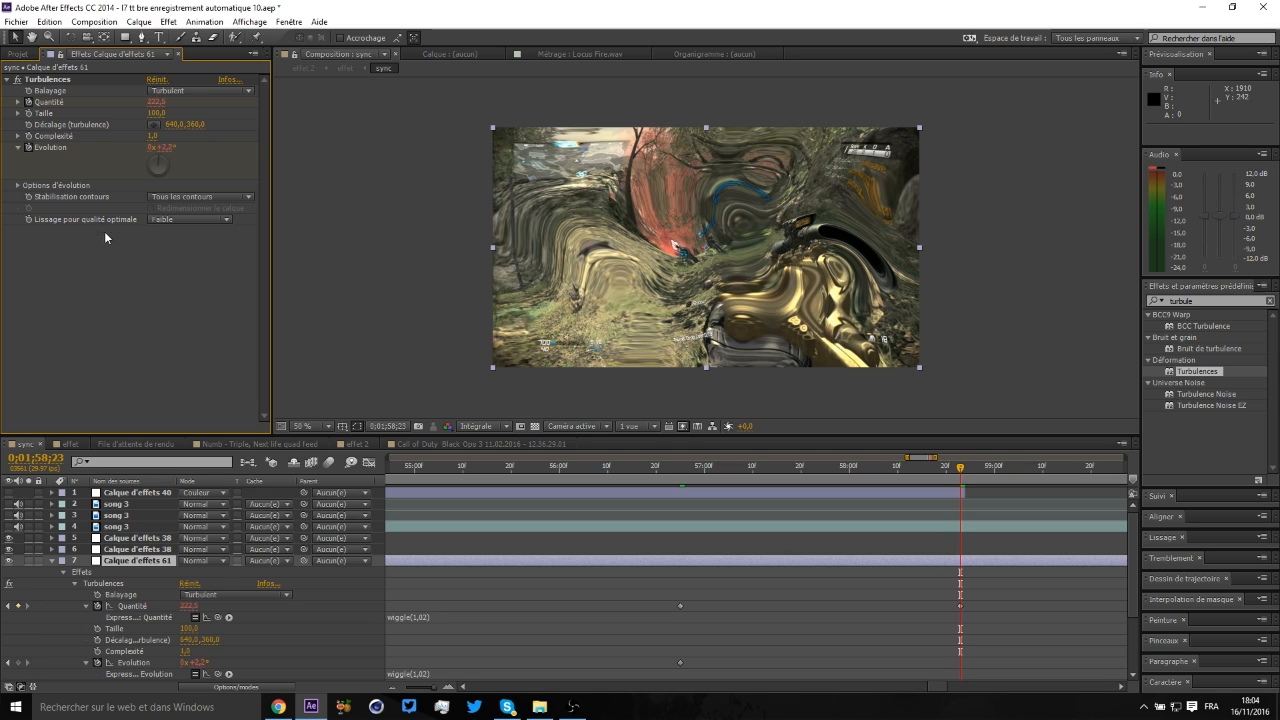
pyautogui.moveTo(960, 467); pyautogui.dragTo(930, 467)
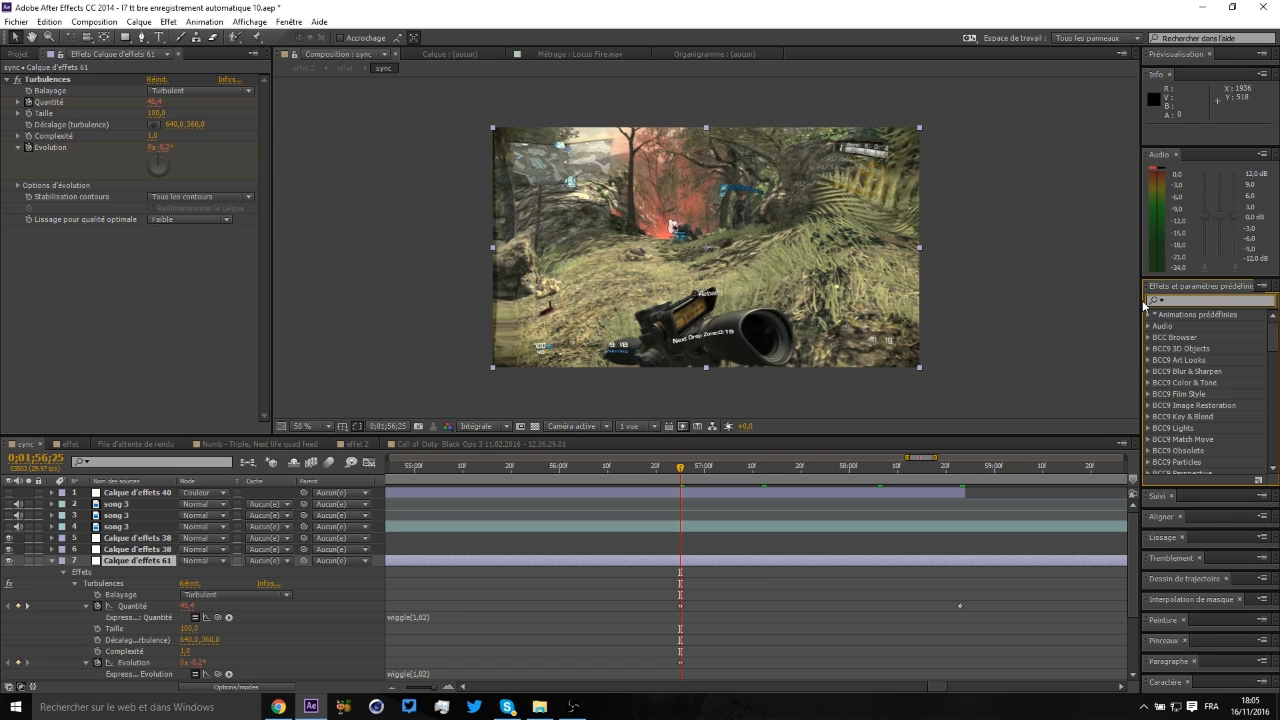
# Step: Apply Lueur diffuse with Rayon 250, Intensité 10,5, blue Couleur A and red Couleur B
pyautogui.write('lueur diff')
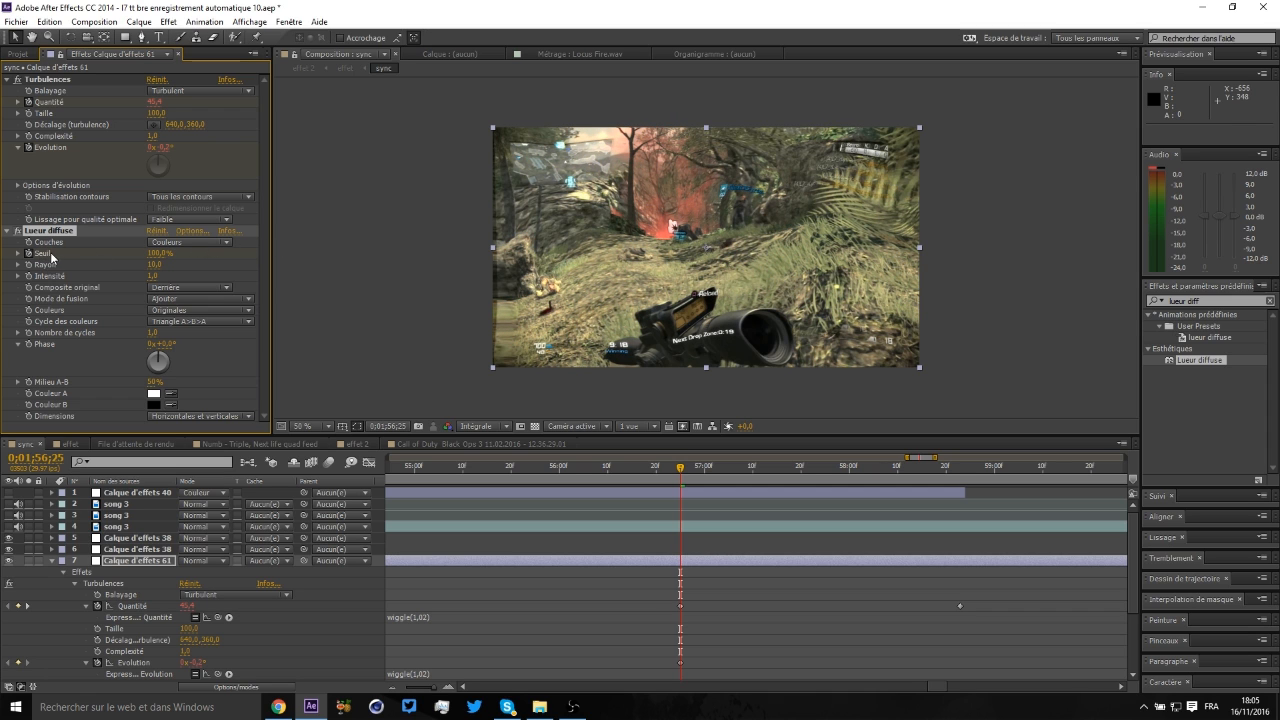
pyautogui.moveTo(120, 263)
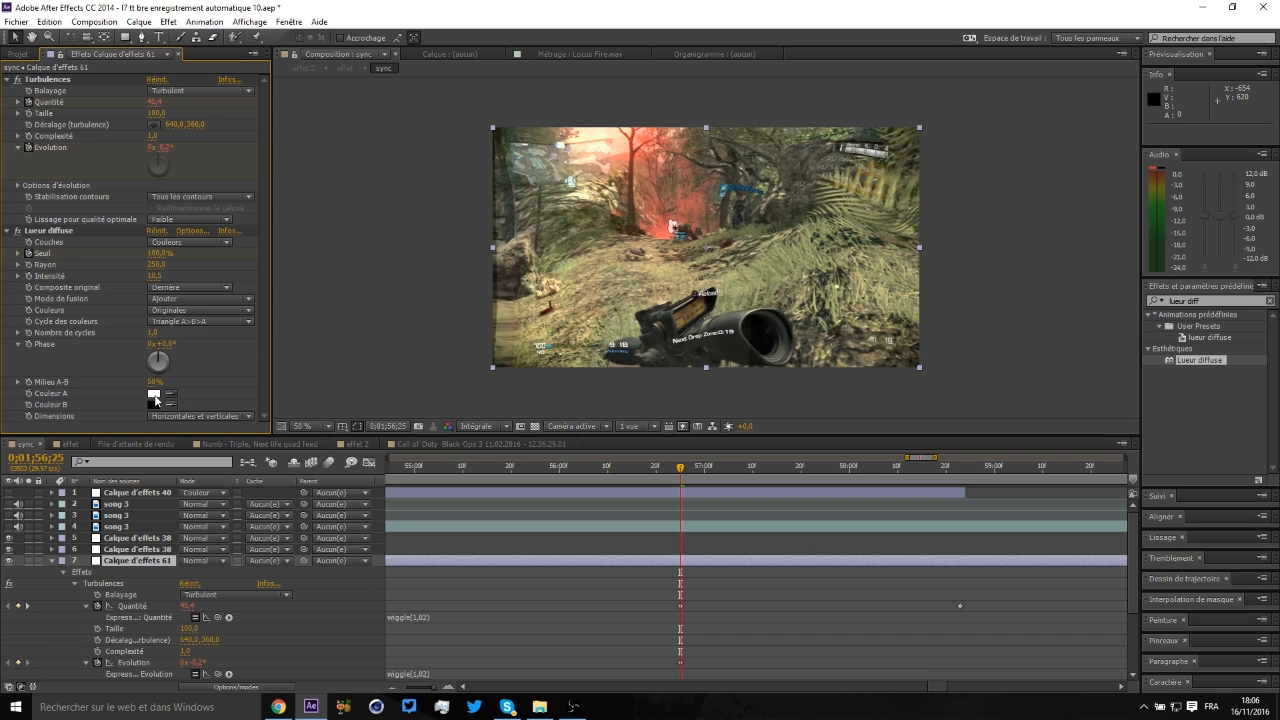
pyautogui.click(153, 393)
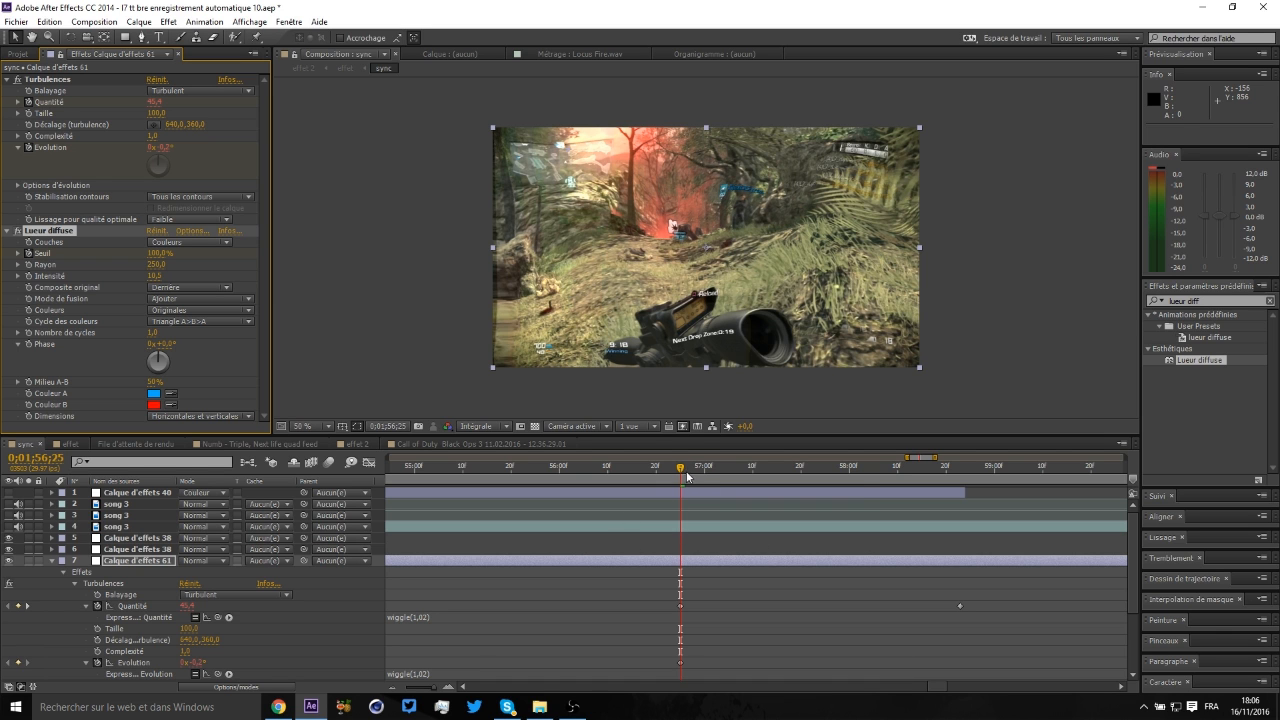
pyautogui.click(905, 465)
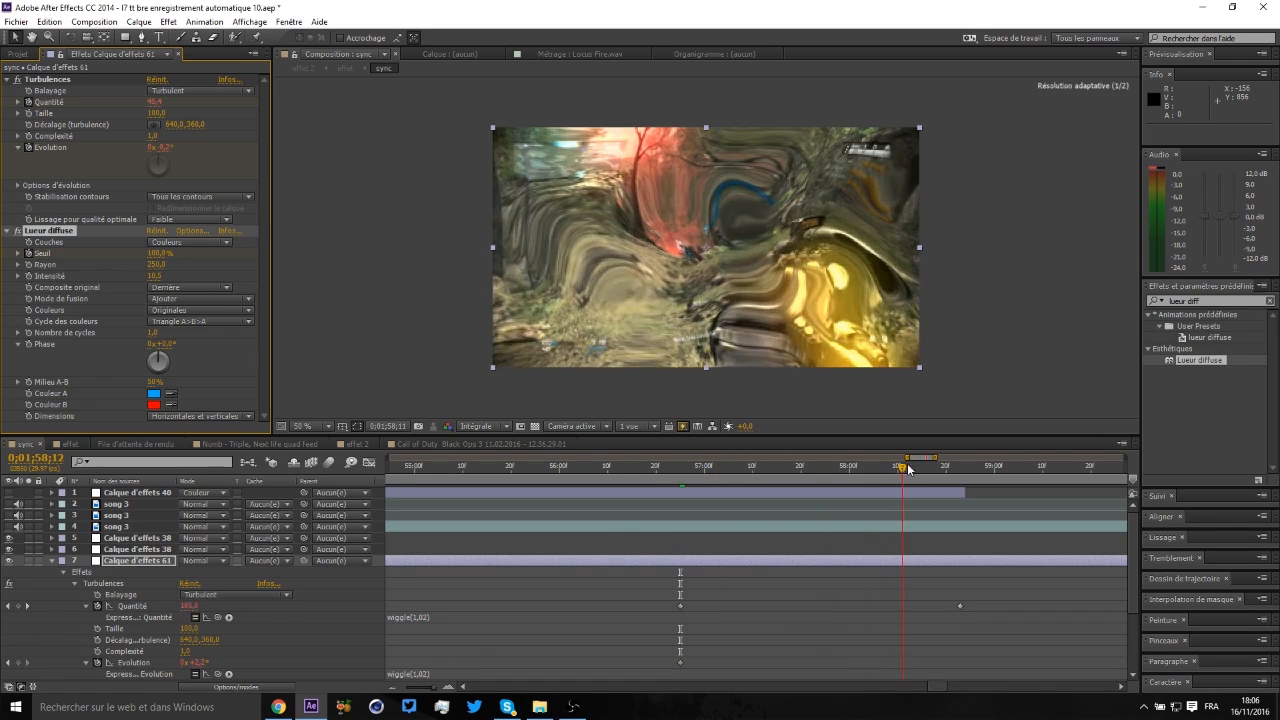
pyautogui.moveTo(903, 468); pyautogui.dragTo(940, 468)
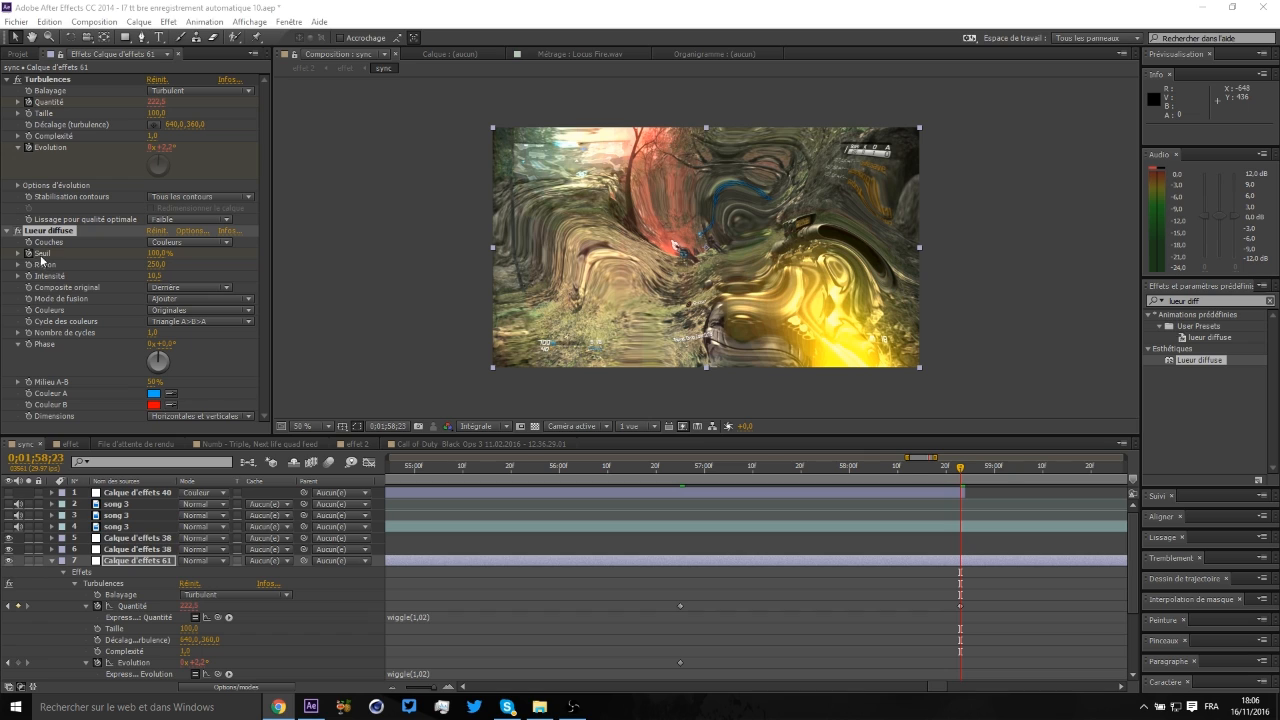
pyautogui.moveTo(53, 266)
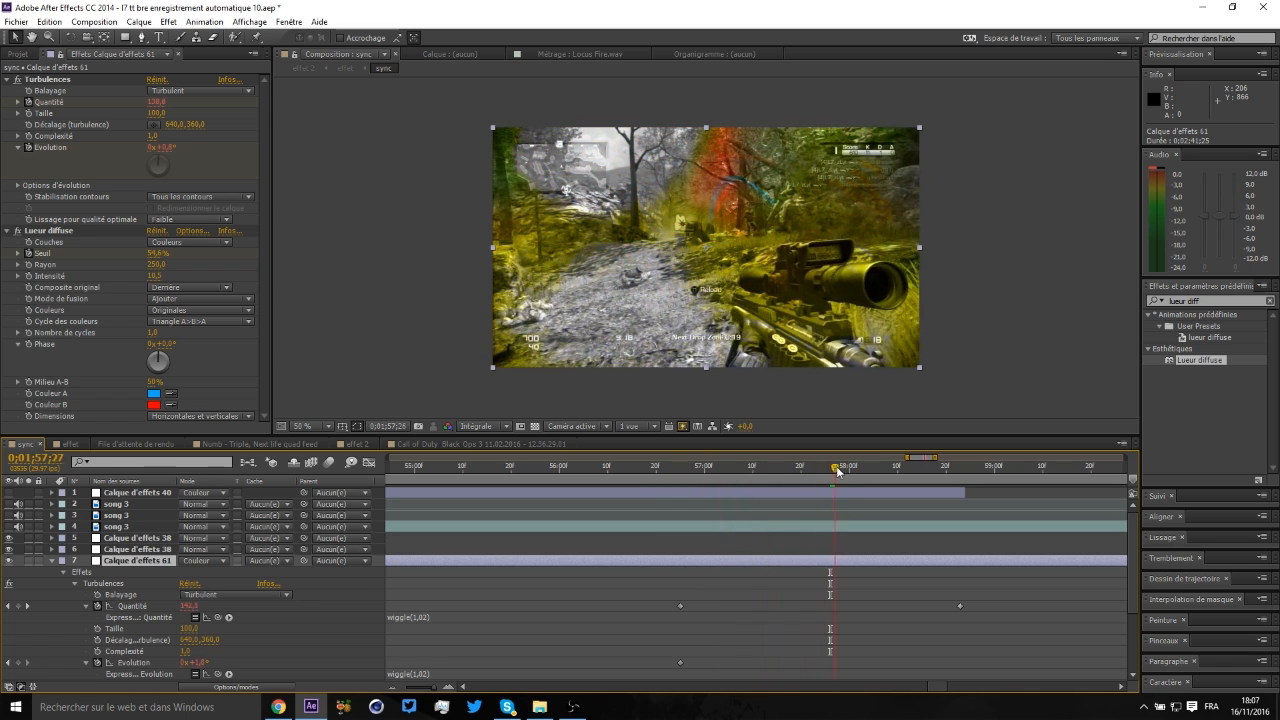
# Step: Scrub between moments to preview the Couleur-blended glow with Seuil at 15%
pyautogui.moveTo(833, 468); pyautogui.dragTo(820, 468)
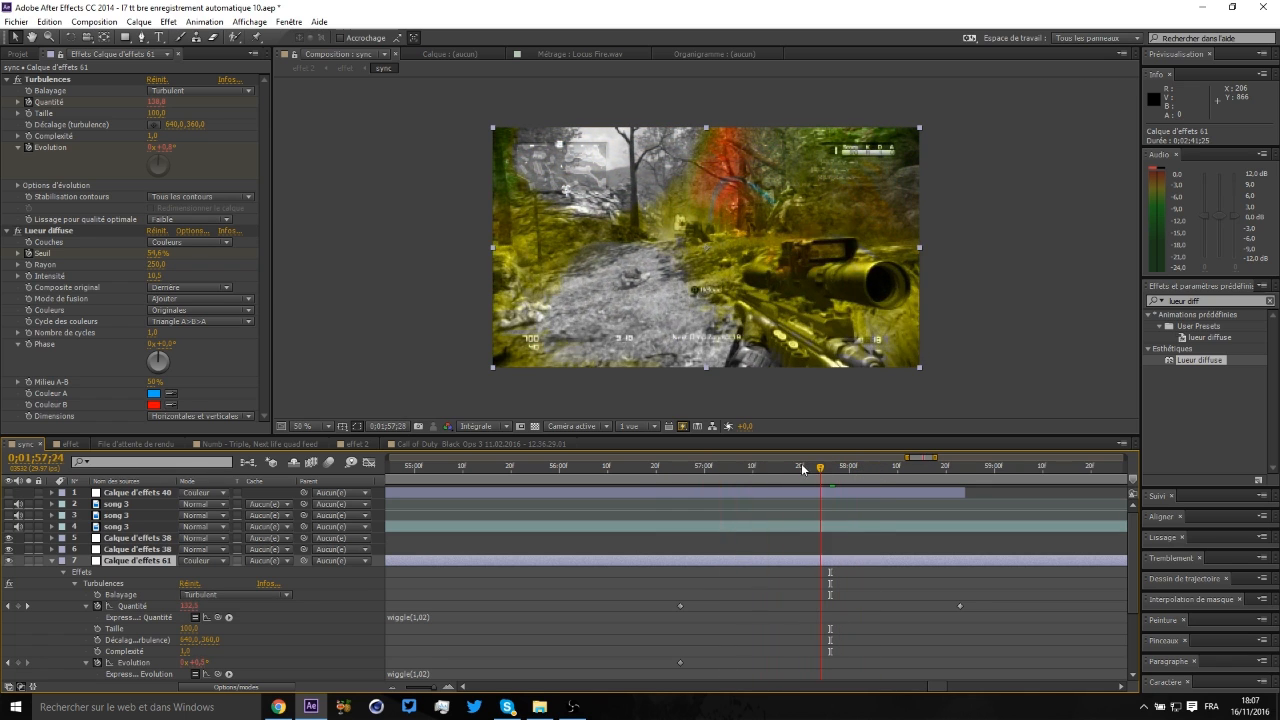
pyautogui.moveTo(820, 466); pyautogui.dragTo(890, 466)
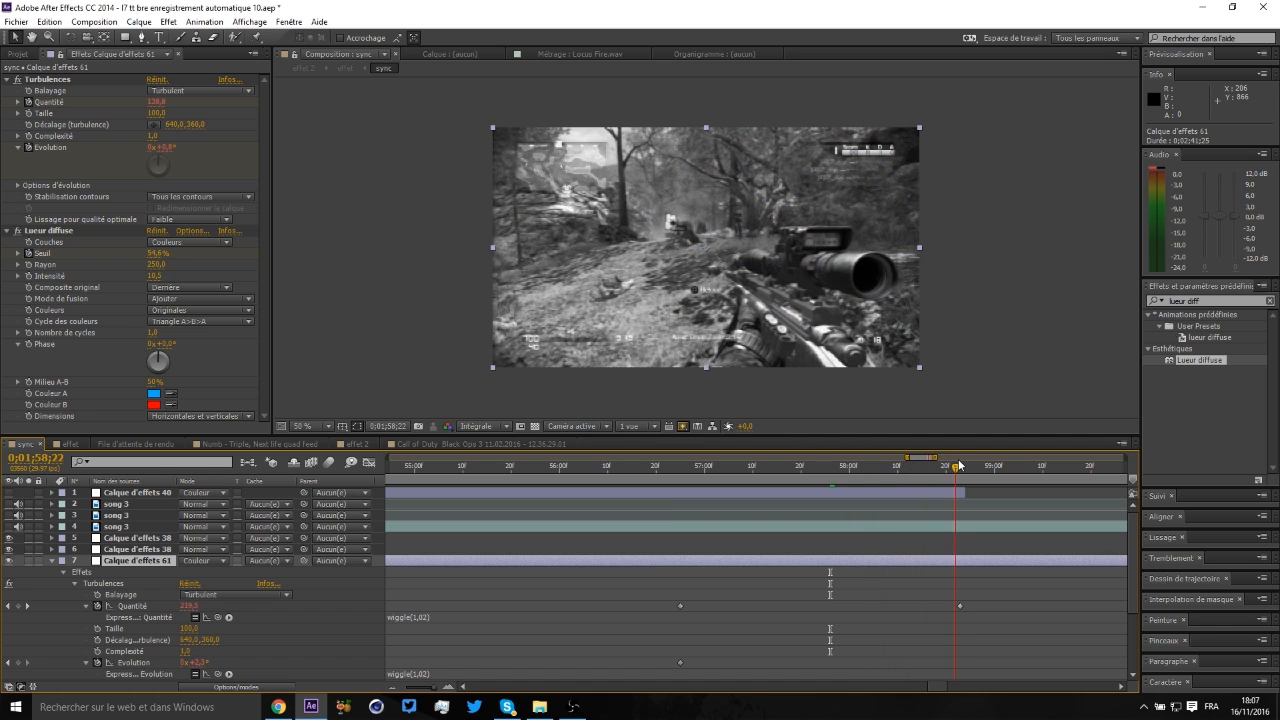
pyautogui.click(880, 465)
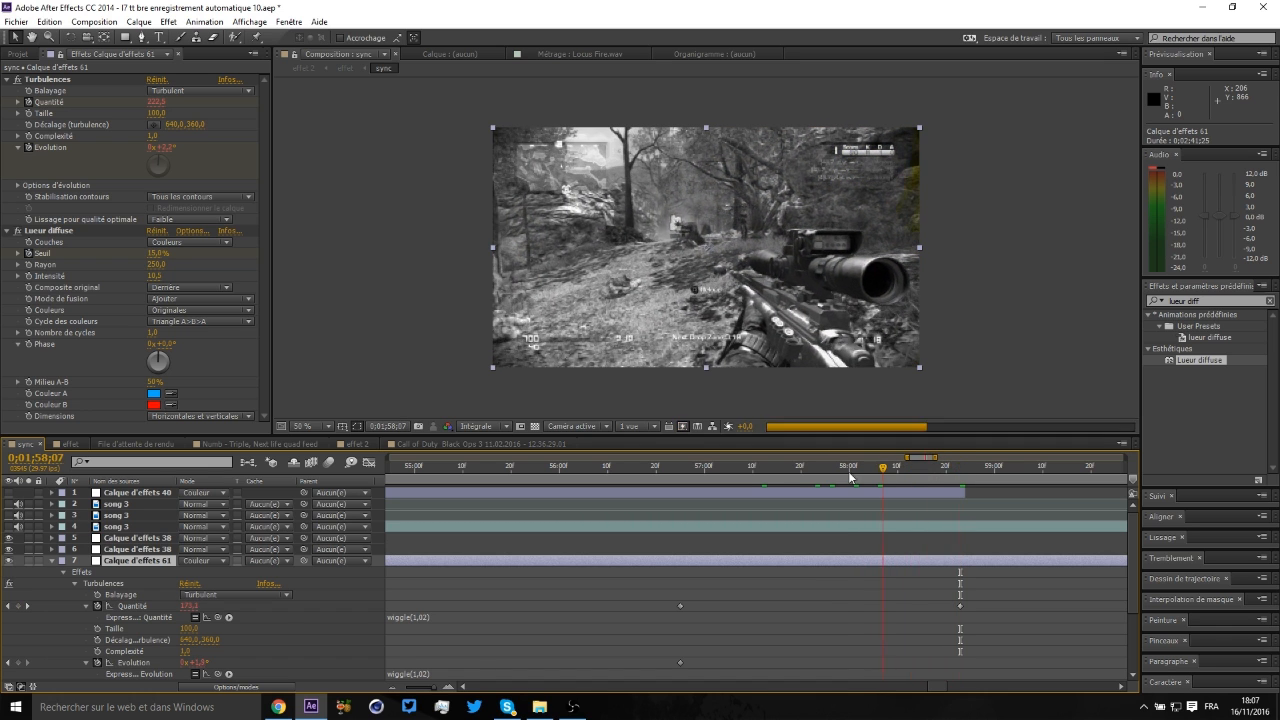